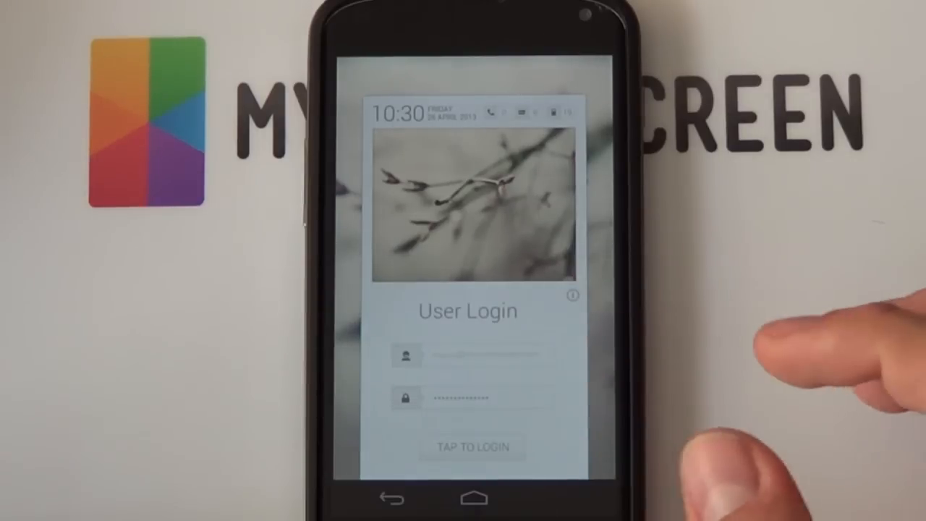
- Tap 'TAP TO LOGIN' on the User Login lock screen and view the home screen
click(472, 446)
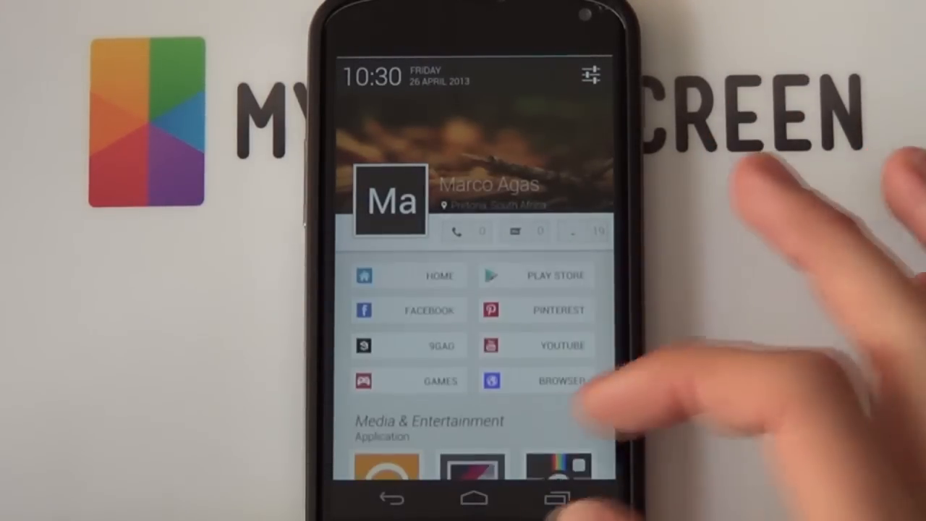
scroll(down, 3)
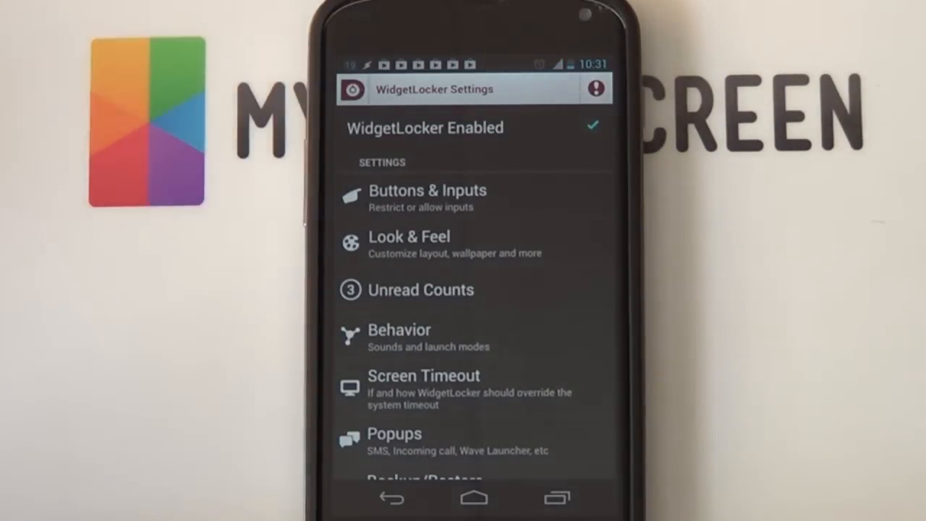
- Pick a new lock screen wallpaper from the Gallery under Look & Feel
click(410, 243)
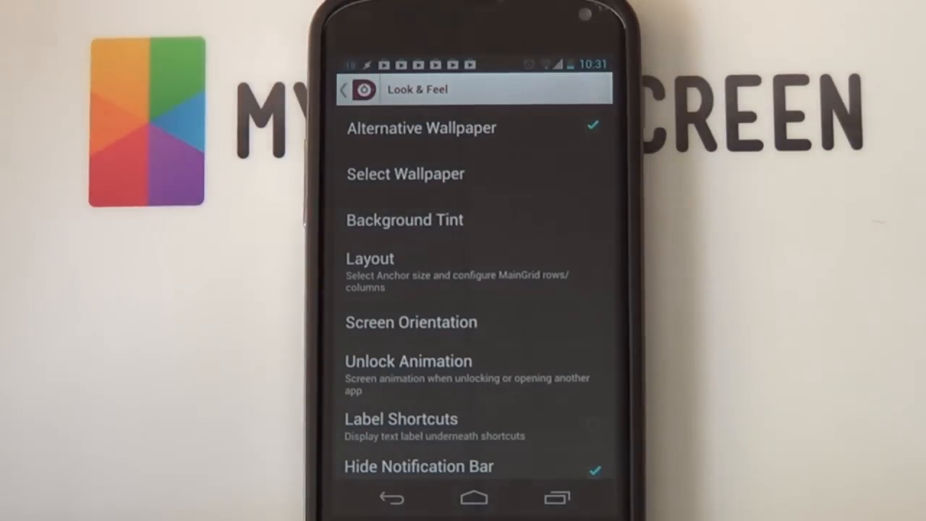
click(405, 173)
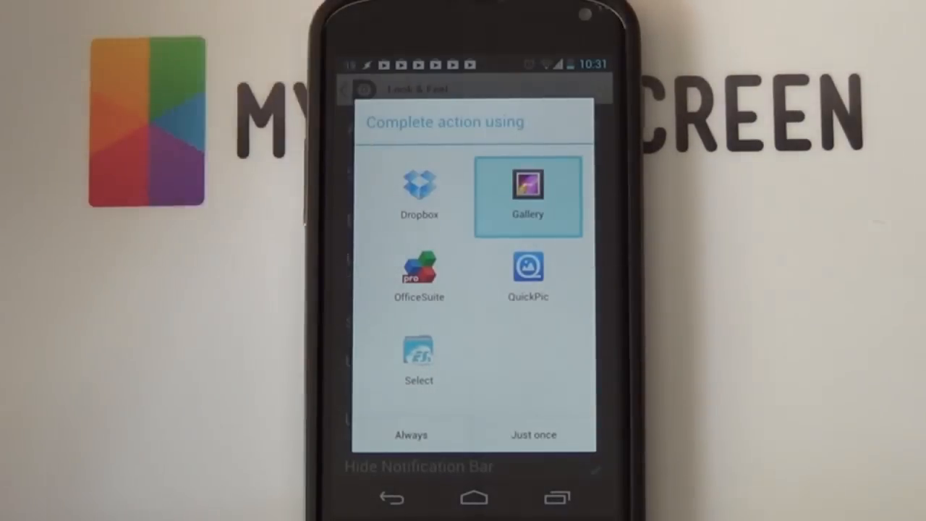
click(528, 275)
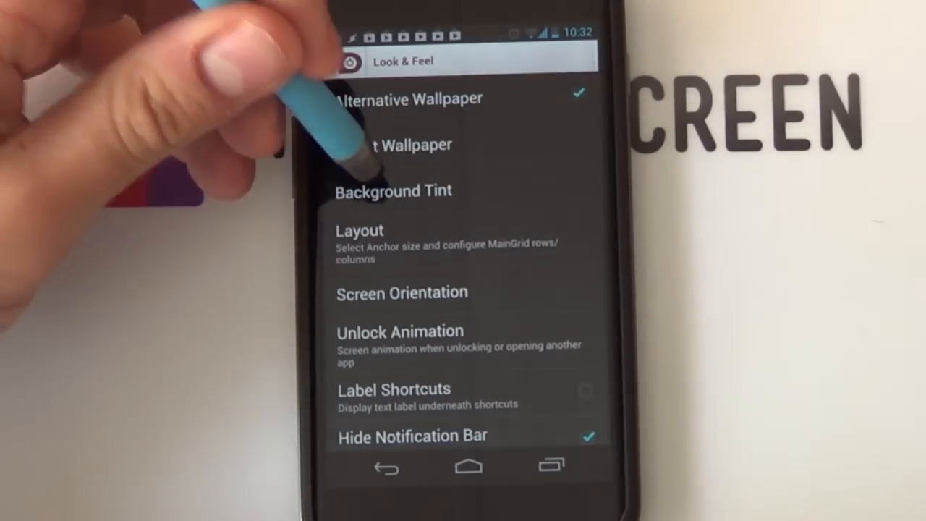
- Drag the anchor arrow to resize it and save a 12-row, 8-column grid
click(393, 190)
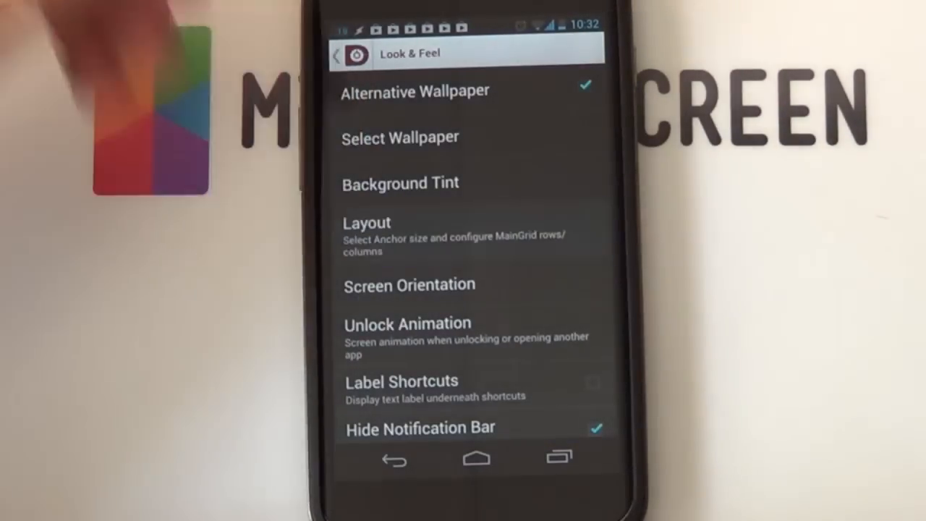
click(367, 222)
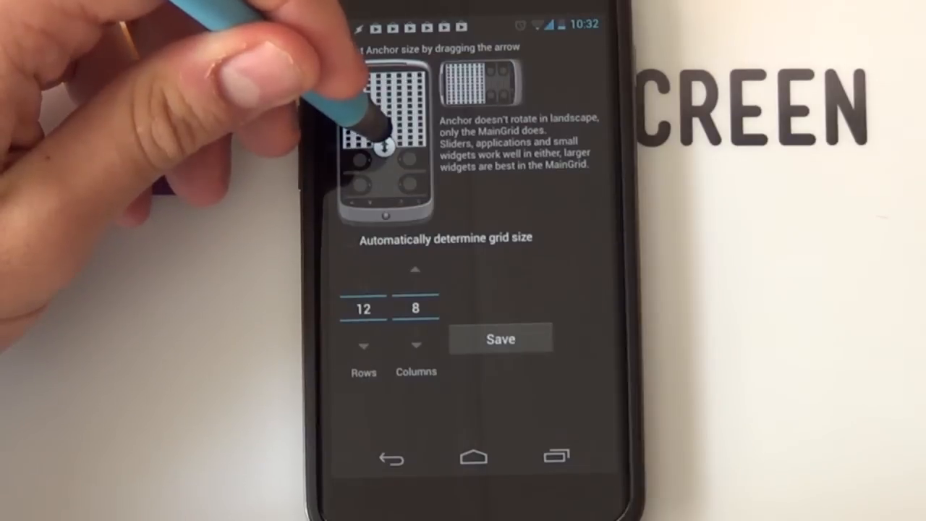
drag(390, 138, 391, 196)
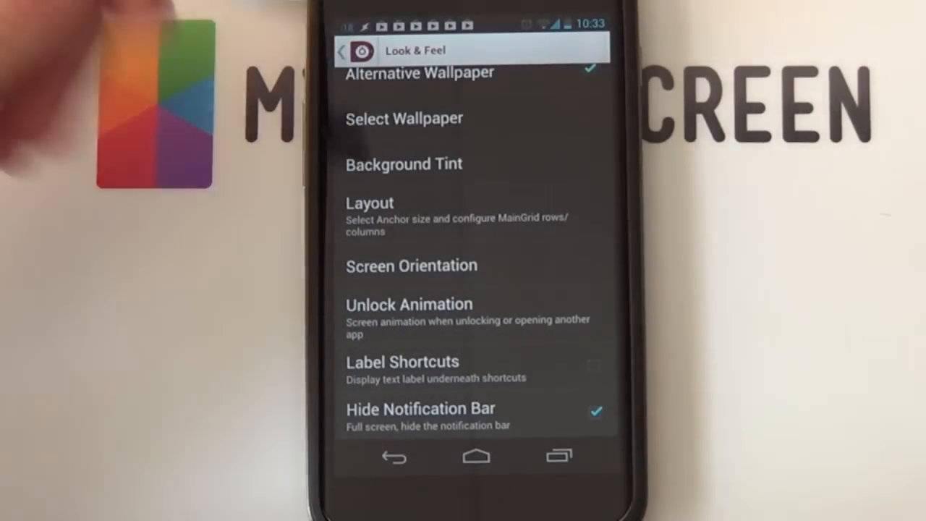
click(340, 51)
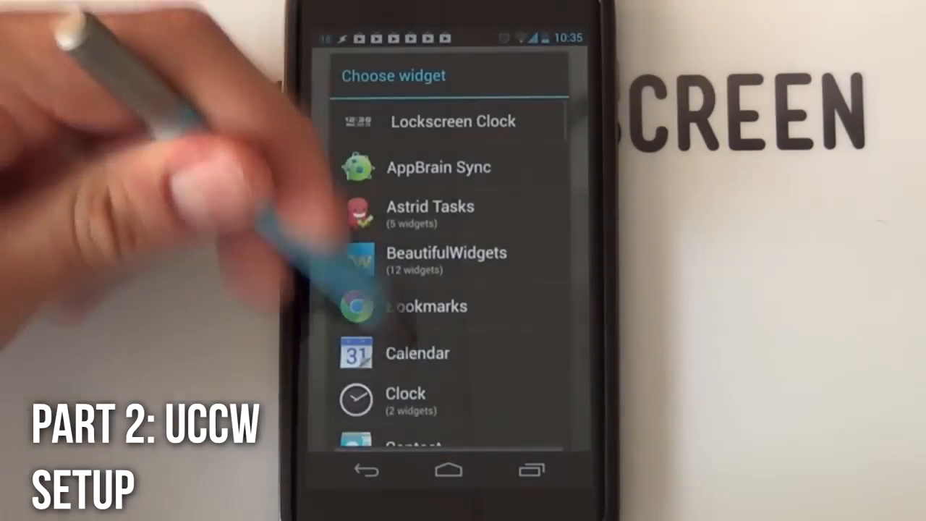
- Add a UCCW widget to the lock screen from the widget chooser
scroll(down, 3)
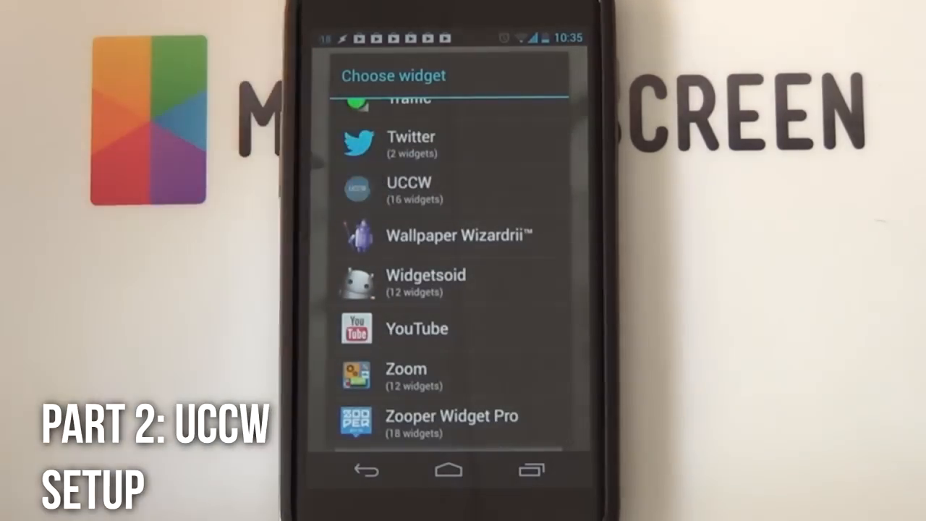
click(409, 188)
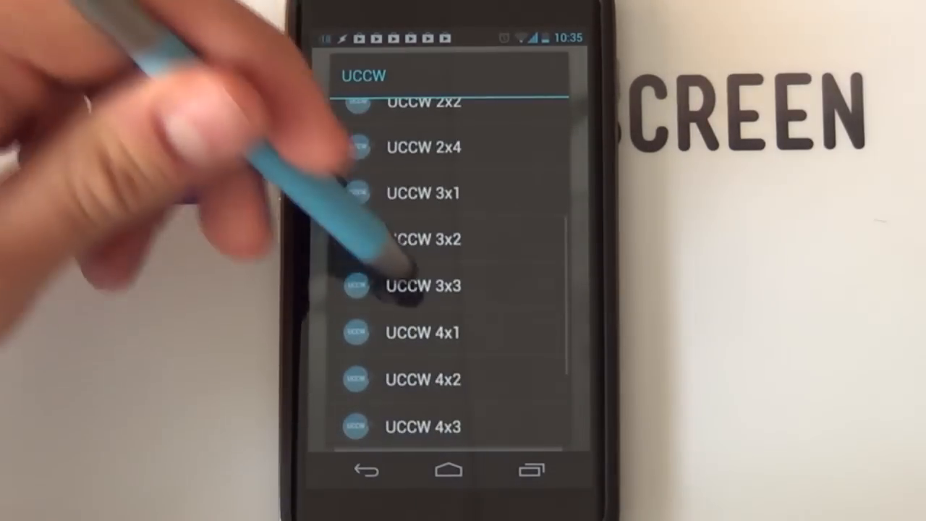
scroll(down, 3)
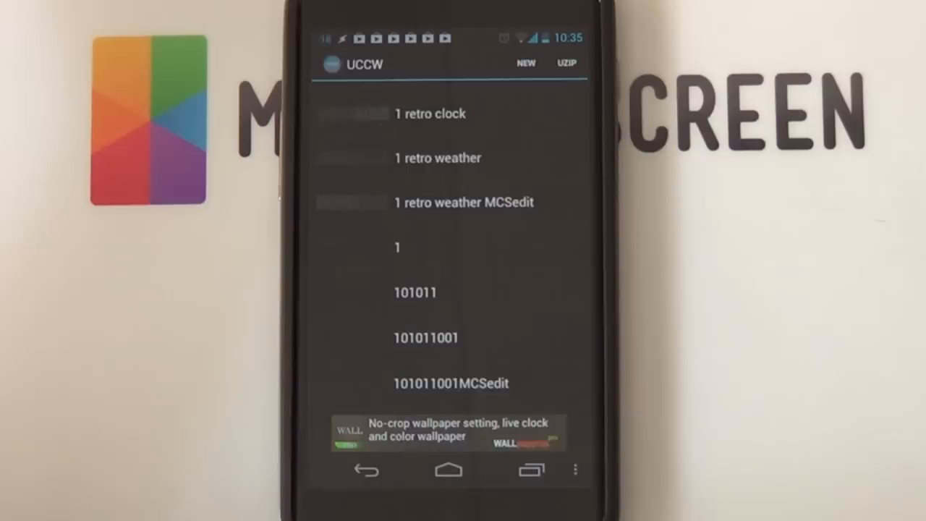
- Import Lockscreen.uzip as the skin, overwriting the existing Lockscreen skin
click(566, 63)
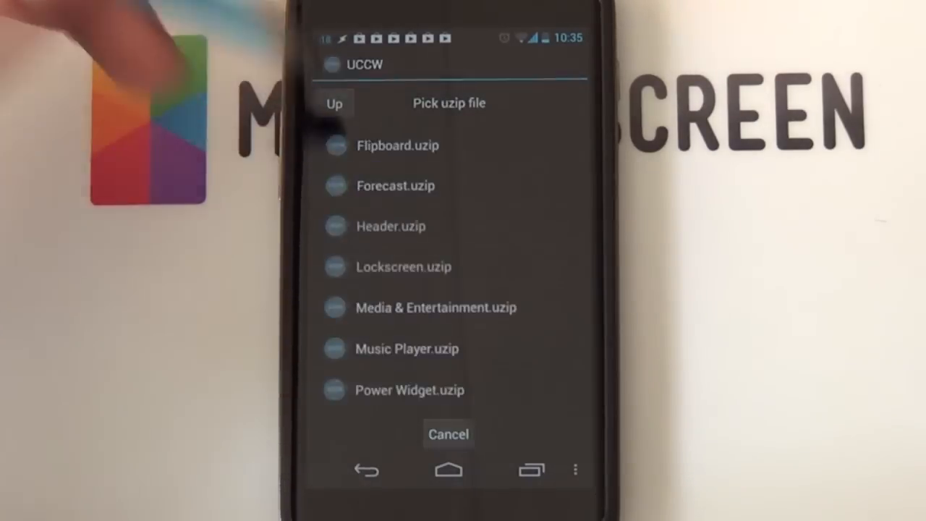
click(404, 266)
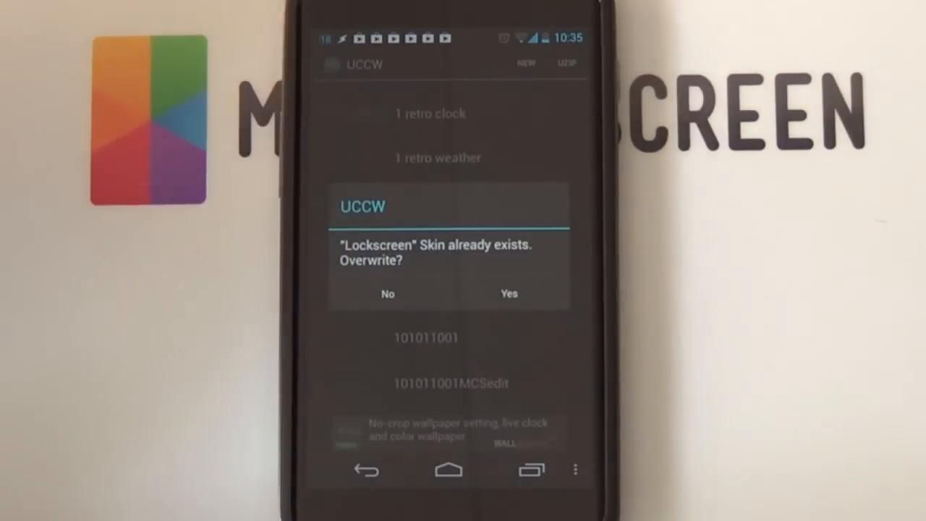
click(510, 293)
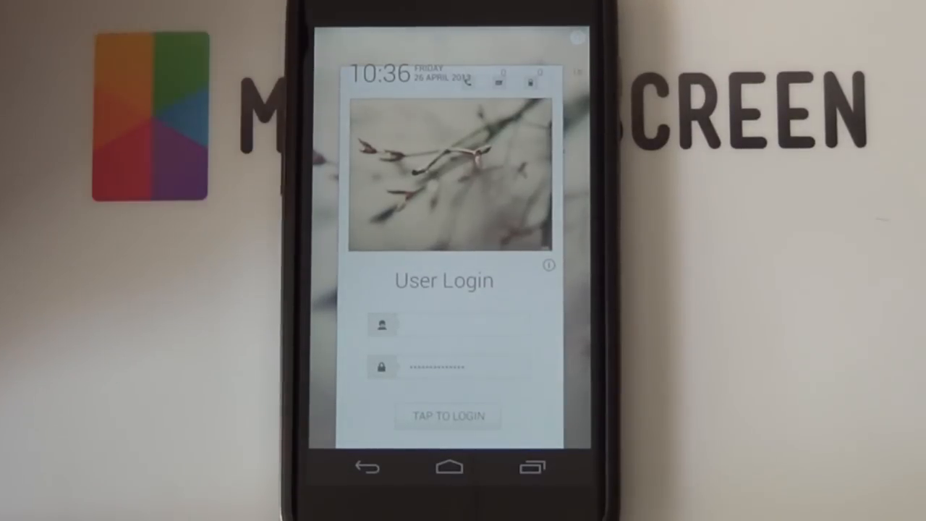
- Open the UCCW time-and-date header at the top of the lock screen for editing
click(447, 416)
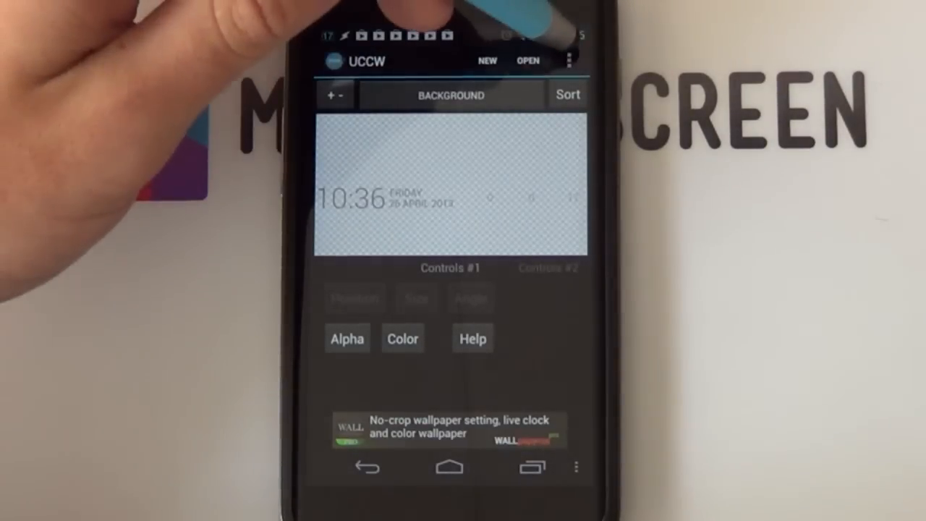
- Set the clock header's Common Controls position to x 0, y 0 and close
click(568, 60)
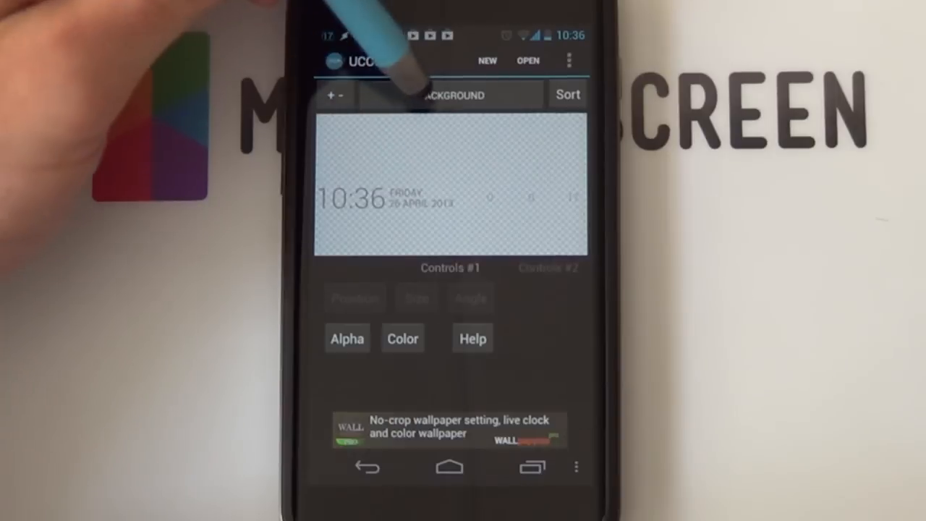
click(454, 94)
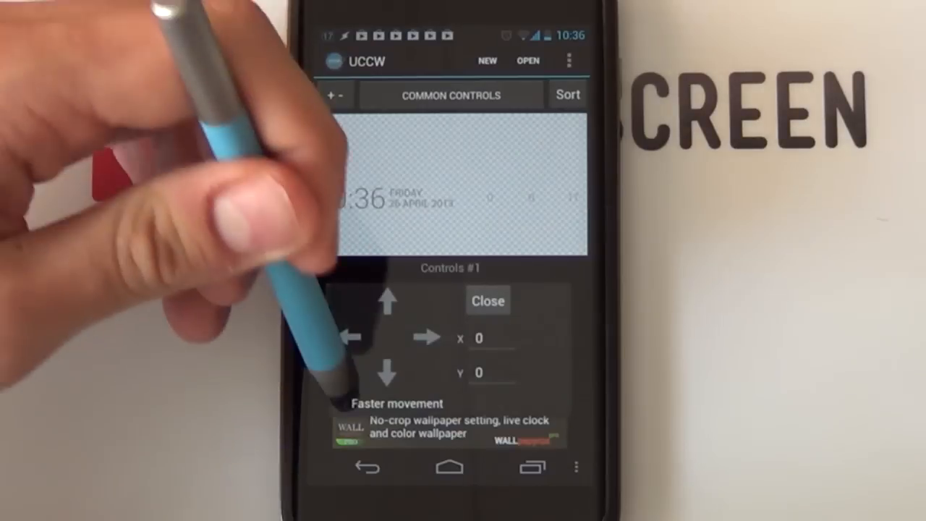
click(353, 404)
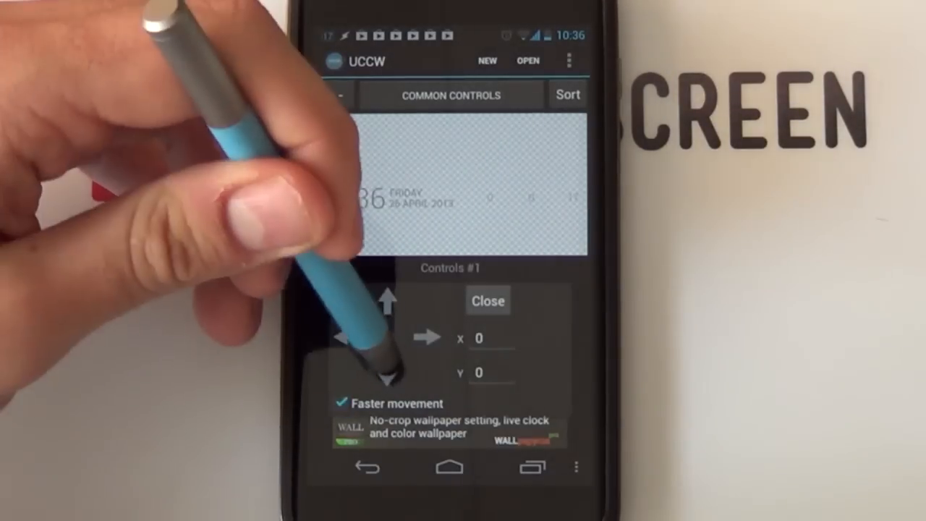
click(388, 378)
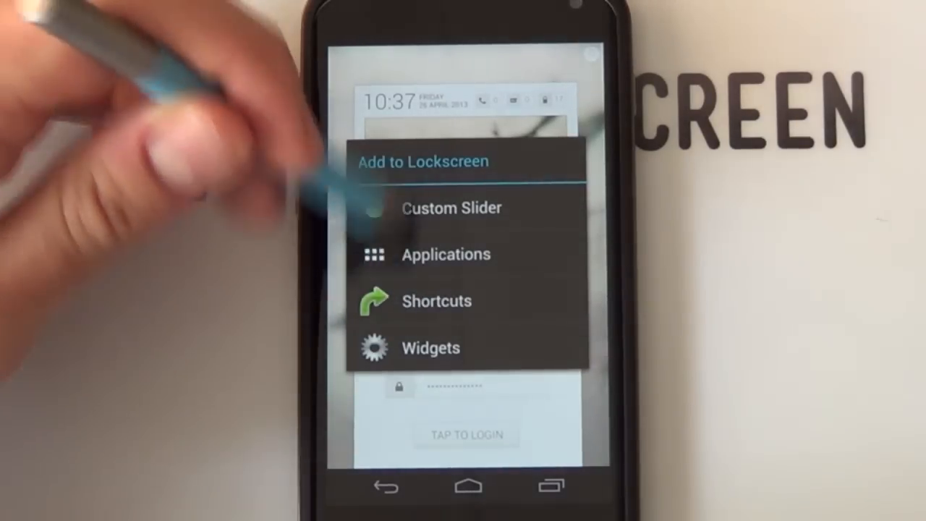
- Add another UCCW widget via Add to Lockscreen > Widgets and scroll the skin list
click(432, 348)
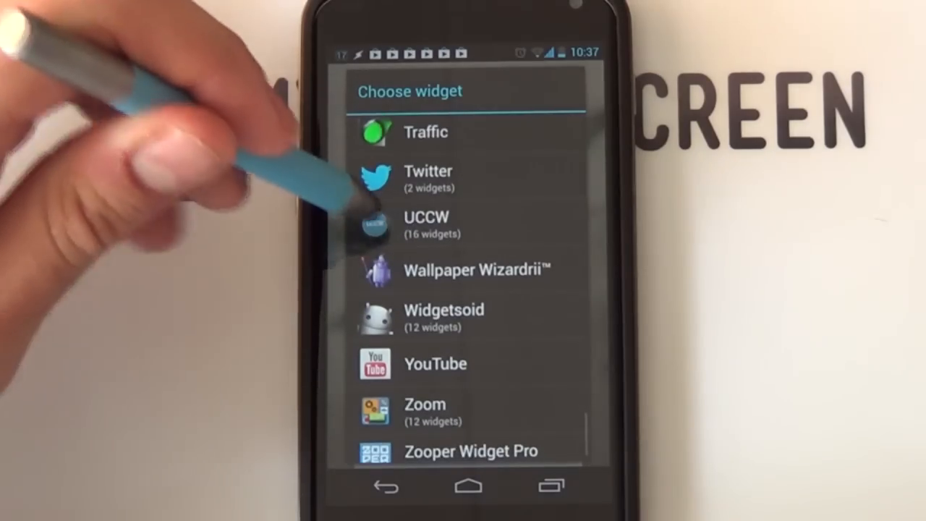
click(426, 218)
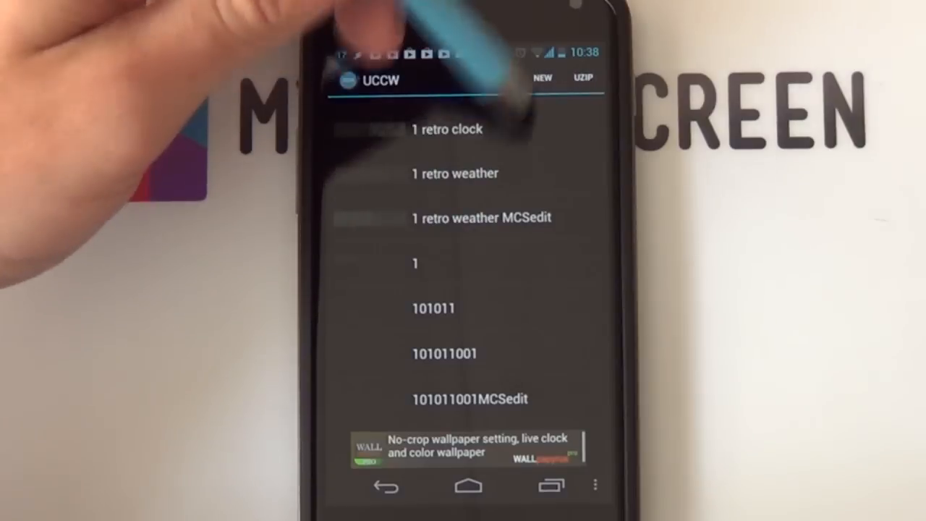
scroll(down, 3)
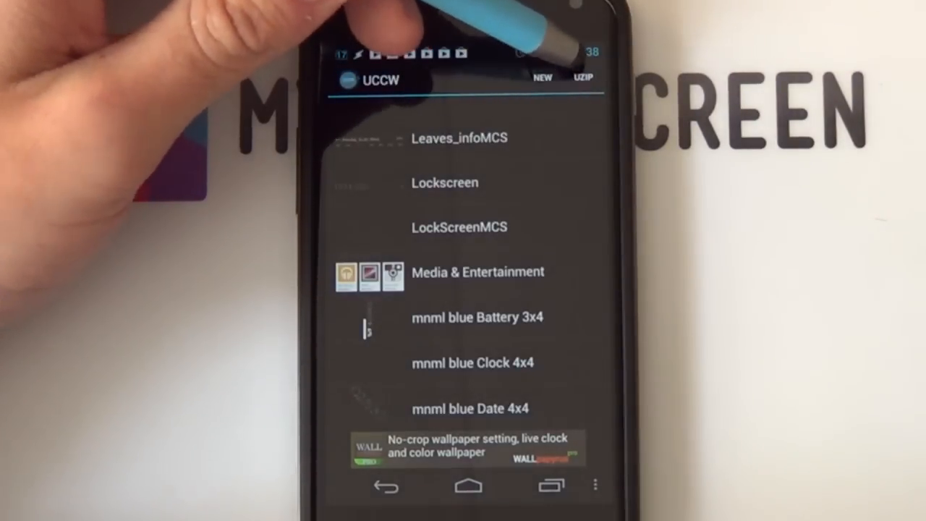
mouse_move(398, 181)
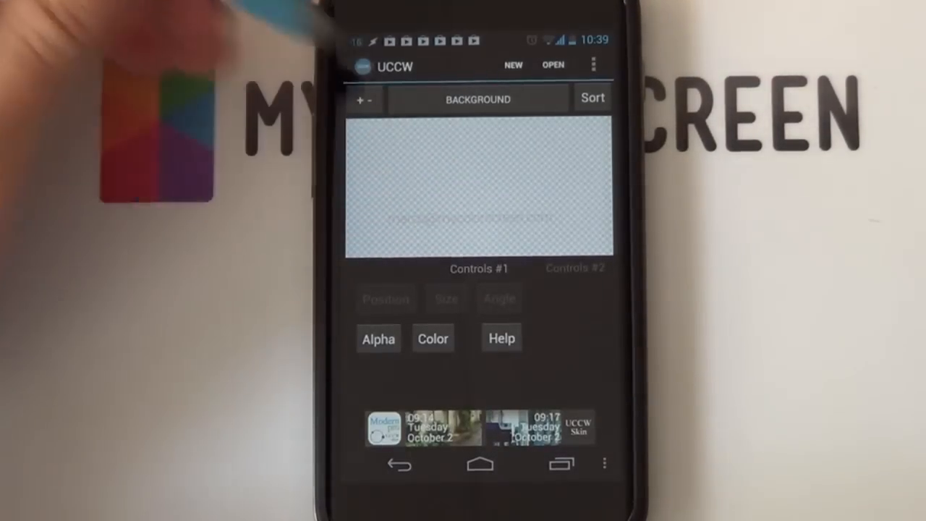
- Give Static text 1 new custom wording for the username line
click(478, 98)
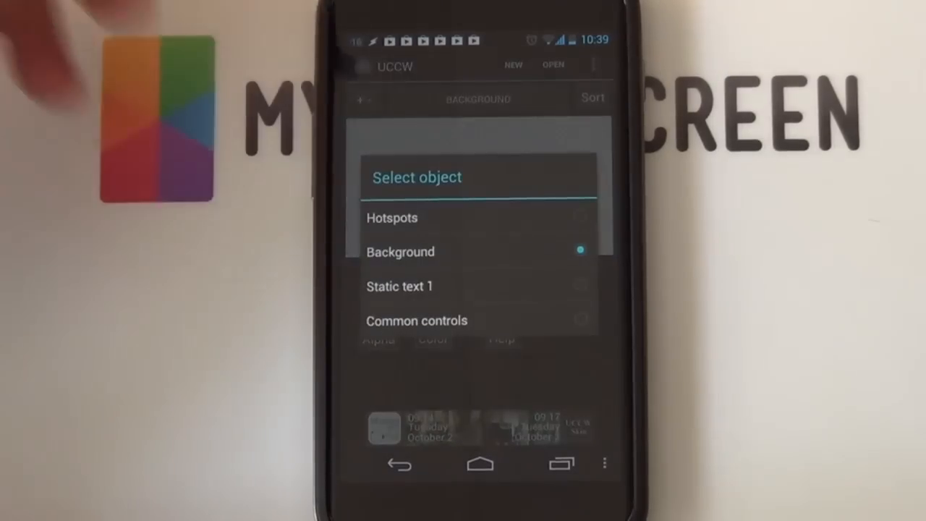
click(400, 286)
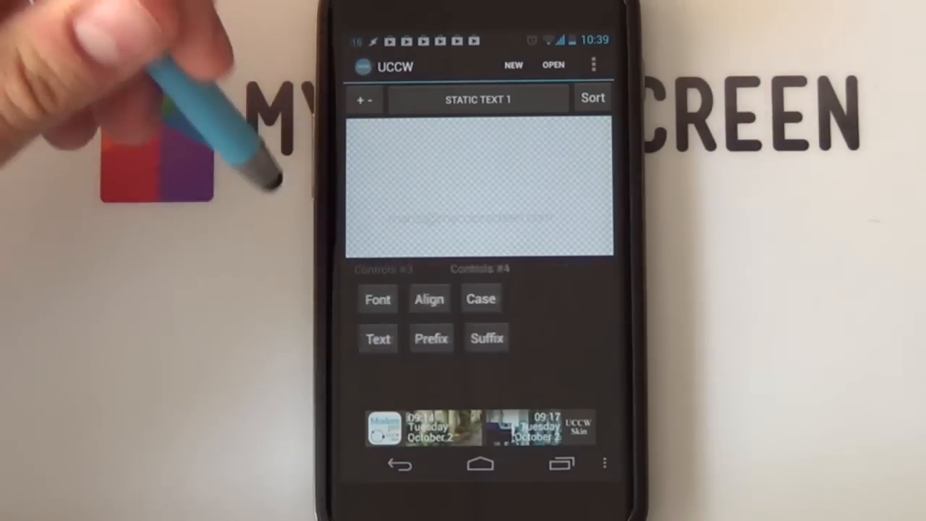
click(378, 338)
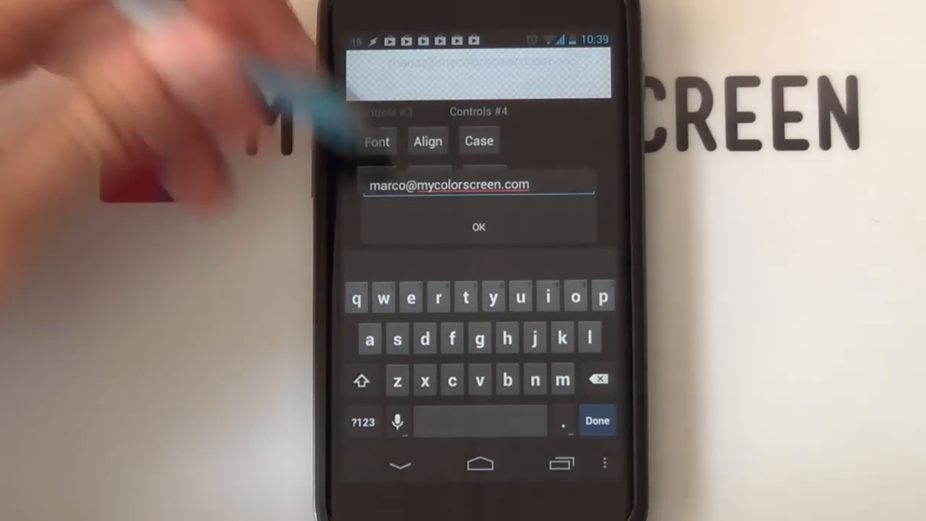
click(477, 227)
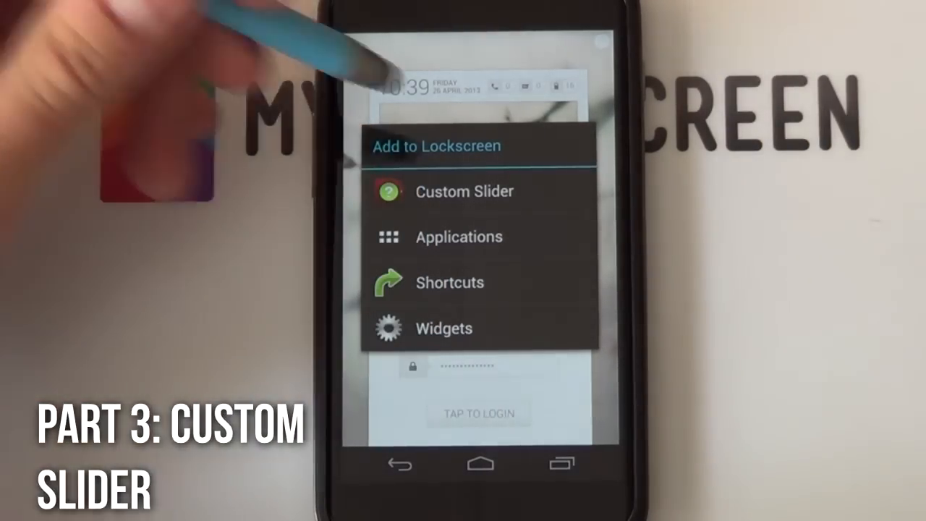
- Add a Custom Slider to the lock screen using the android theme
click(464, 191)
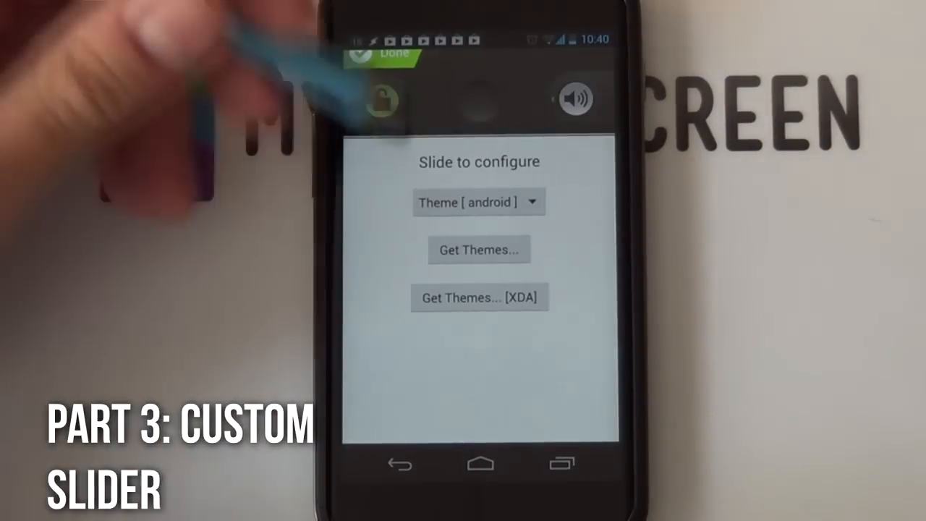
click(478, 202)
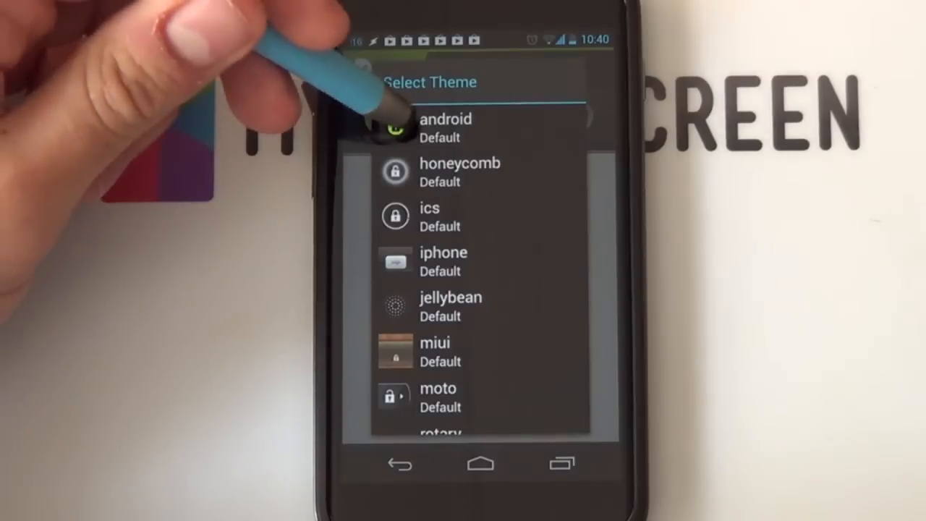
click(446, 126)
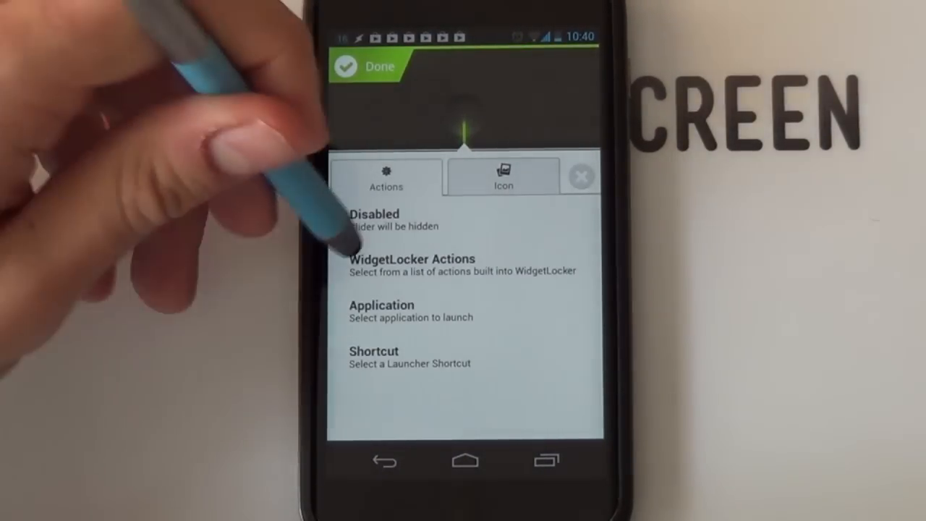
- Set the slider to unlock and use a cropped blank gallery image as its icon
click(411, 259)
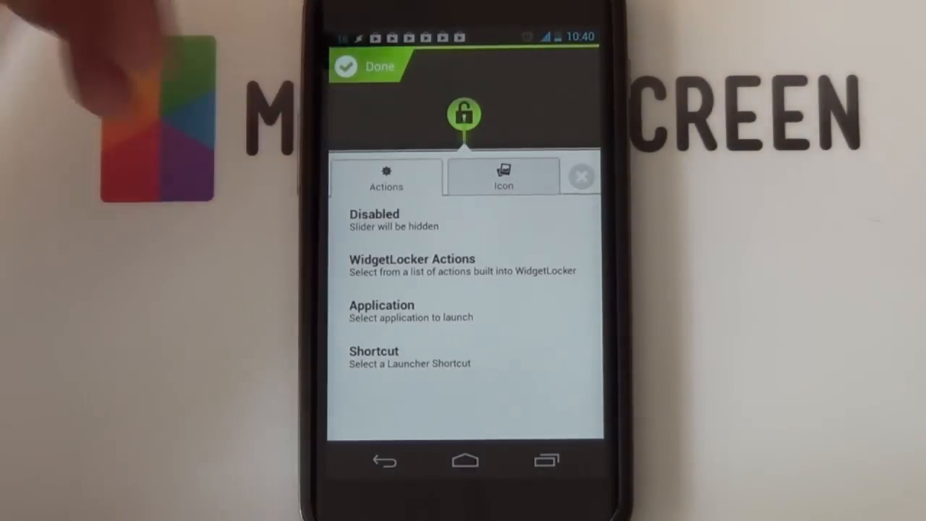
click(503, 177)
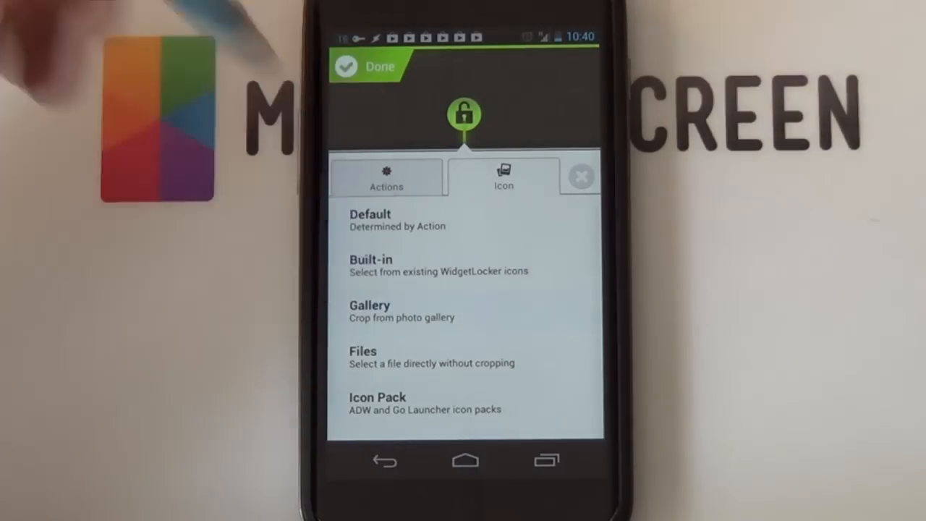
click(369, 310)
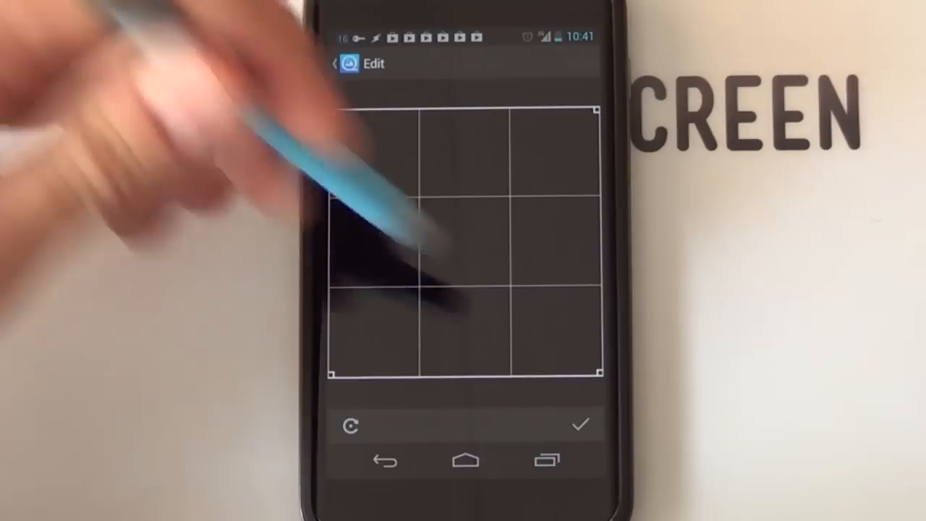
click(579, 425)
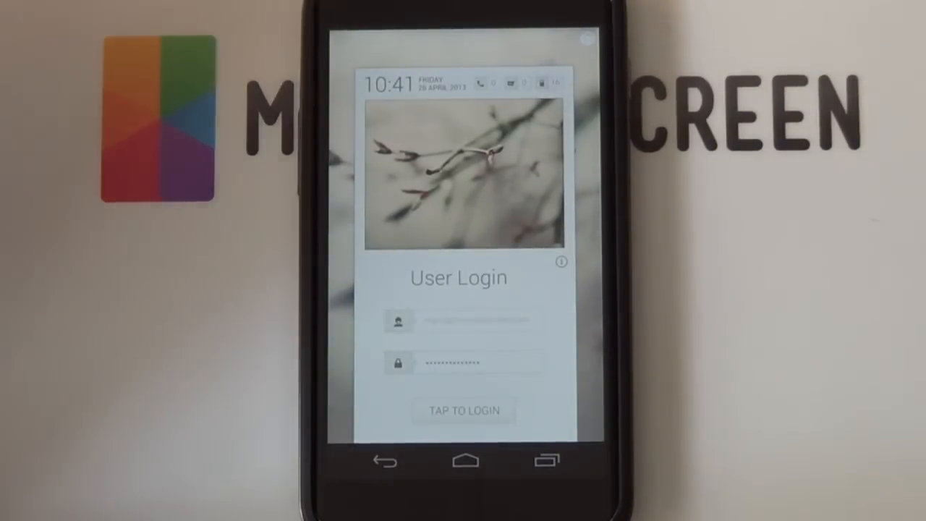
- Confirm the finished layout, then swipe the blank slider on the User Login screen to unlock
click(463, 409)
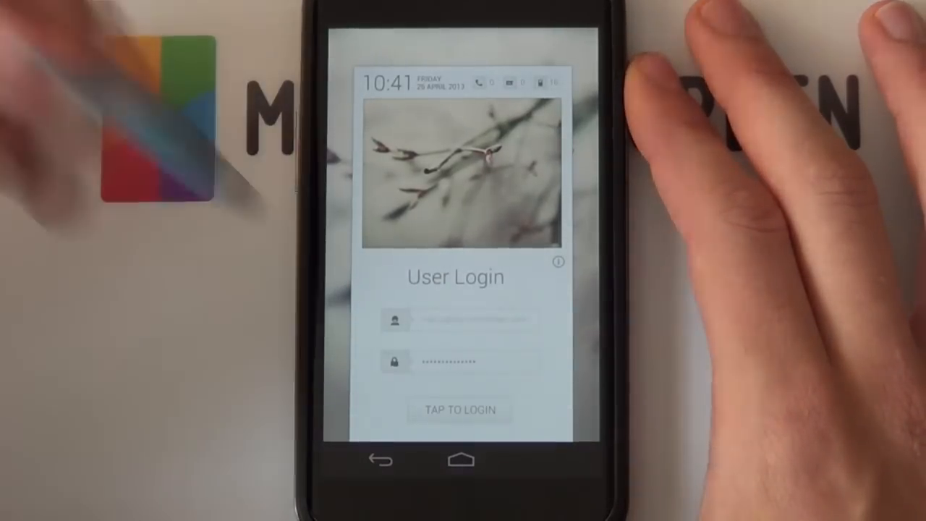
click(460, 410)
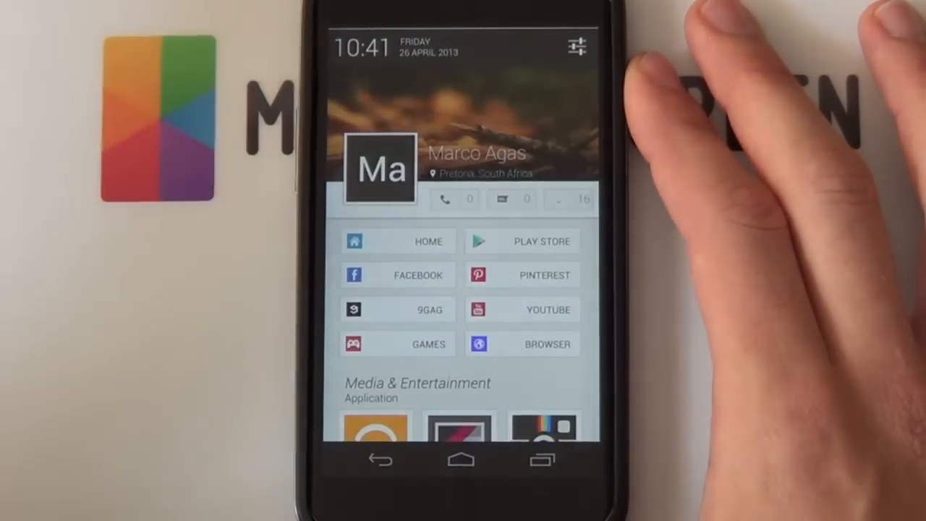